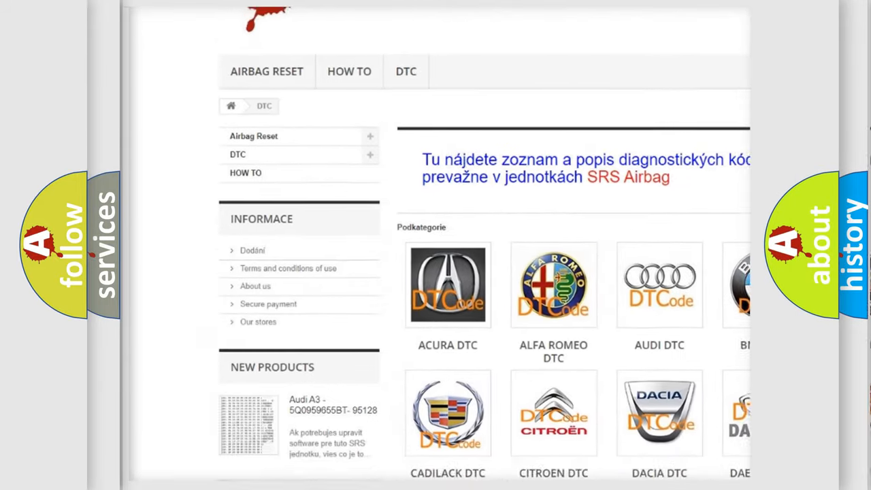
{"action": "scroll", "scroll_direction": "down", "scroll_amount": 3}
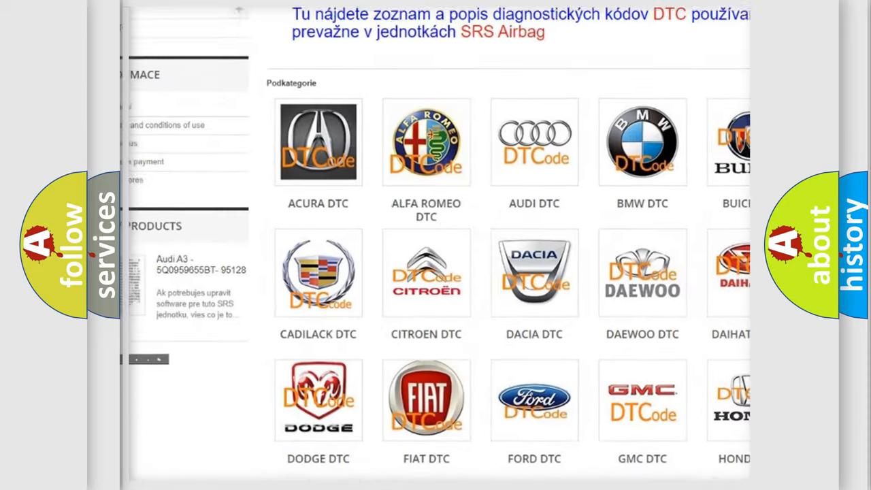
{"action": "scroll", "scroll_direction": "down", "scroll_amount": 3}
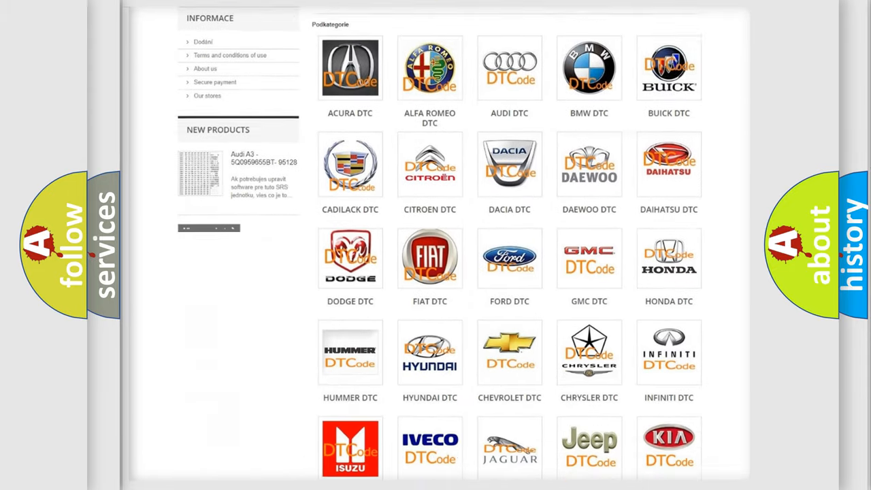
{"action": "scroll", "scroll_direction": "down", "scroll_amount": 3}
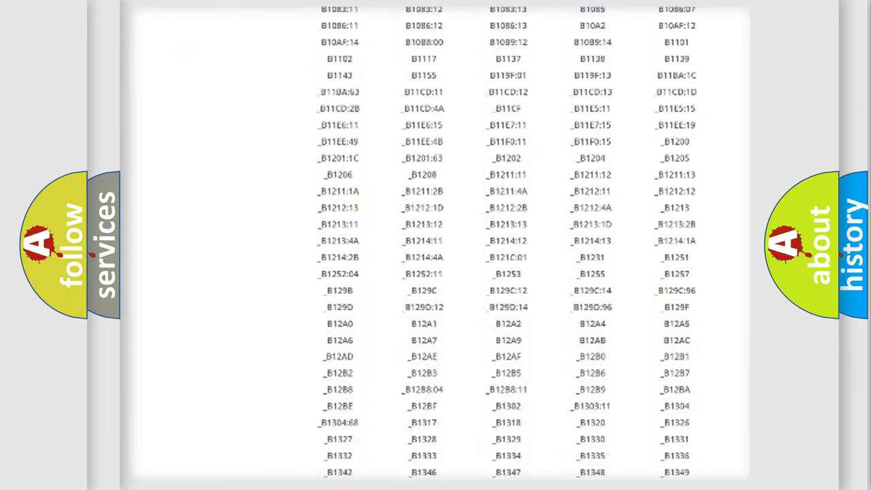
{"action": "scroll", "scroll_direction": "down", "scroll_amount": 3}
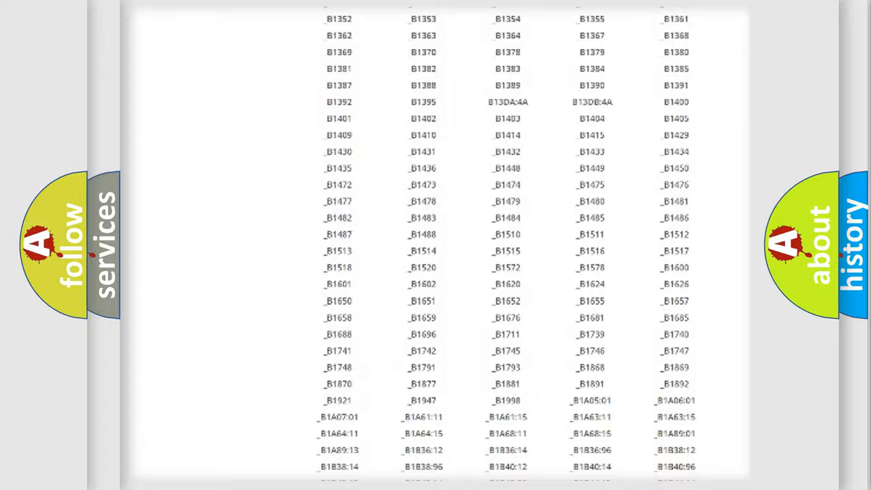